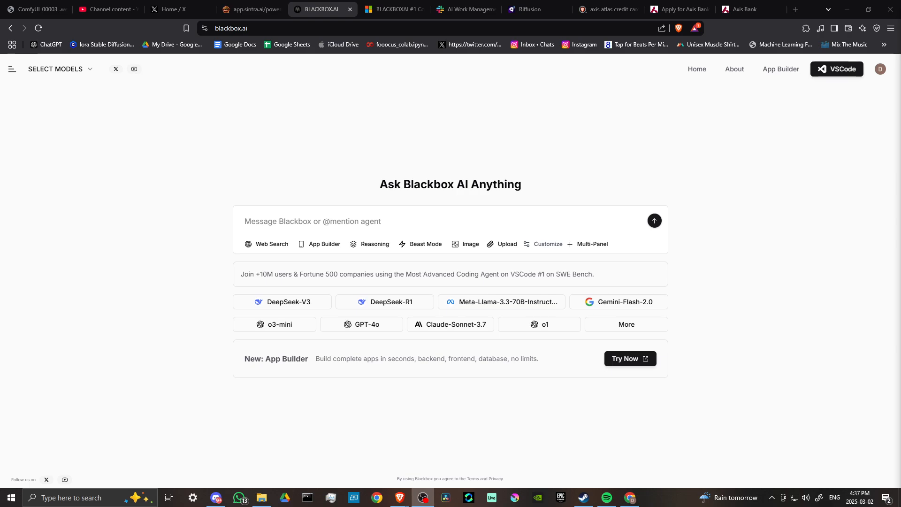
mouse_move(495, 286)
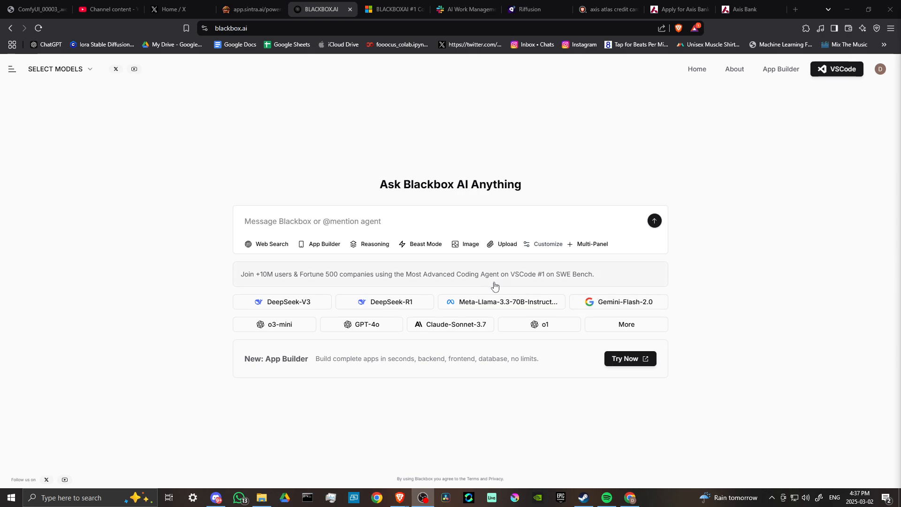
mouse_move(314, 123)
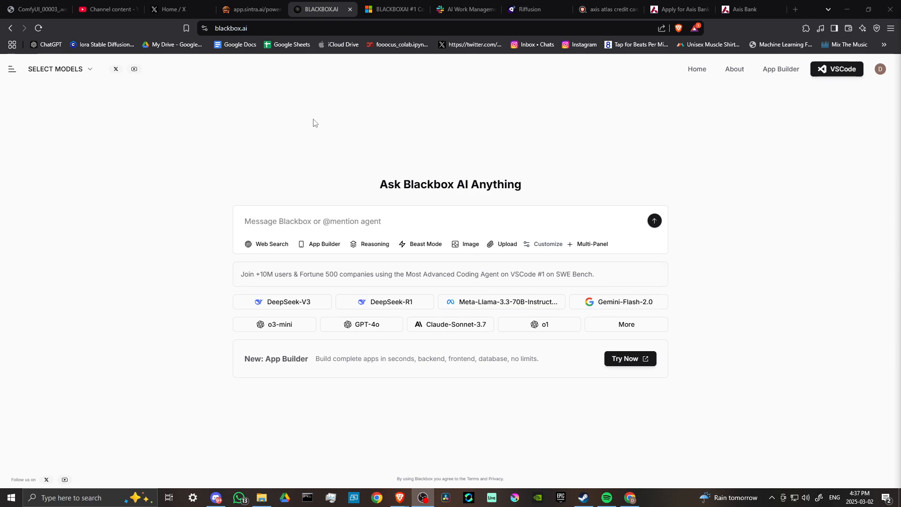
mouse_move(329, 131)
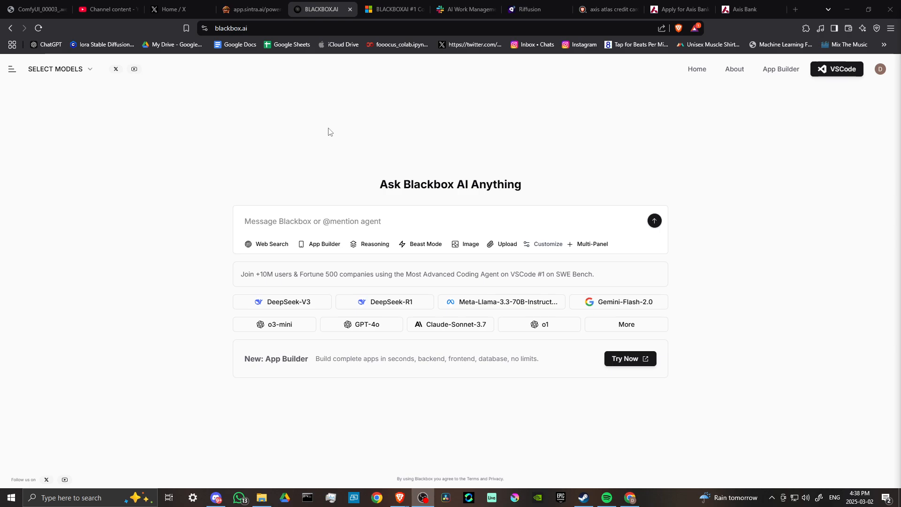
mouse_move(303, 193)
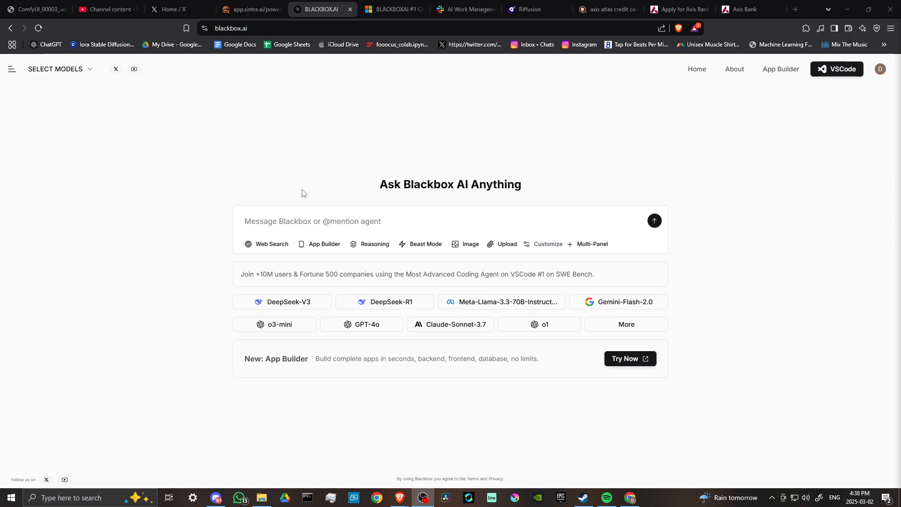
Step: Send the chatbot the question 'tell me about time travel' and get its answer
left_click(345, 222)
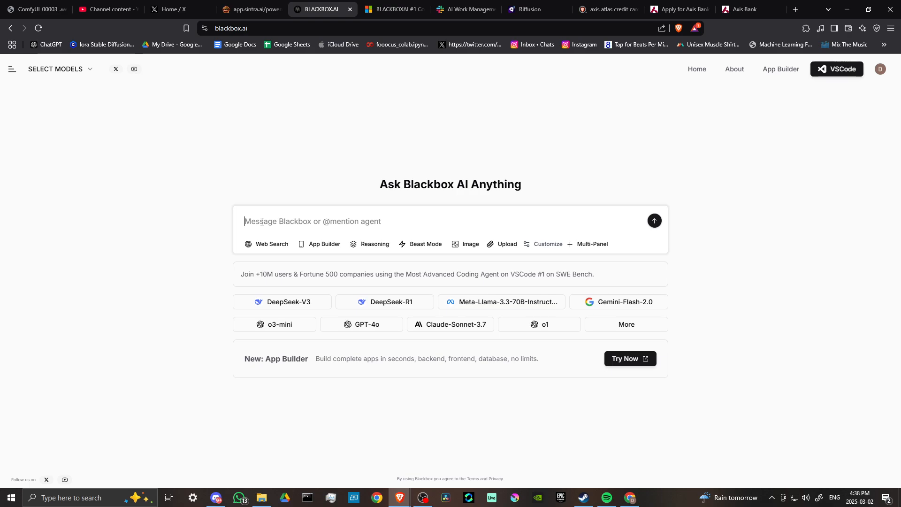
type("tell me a")
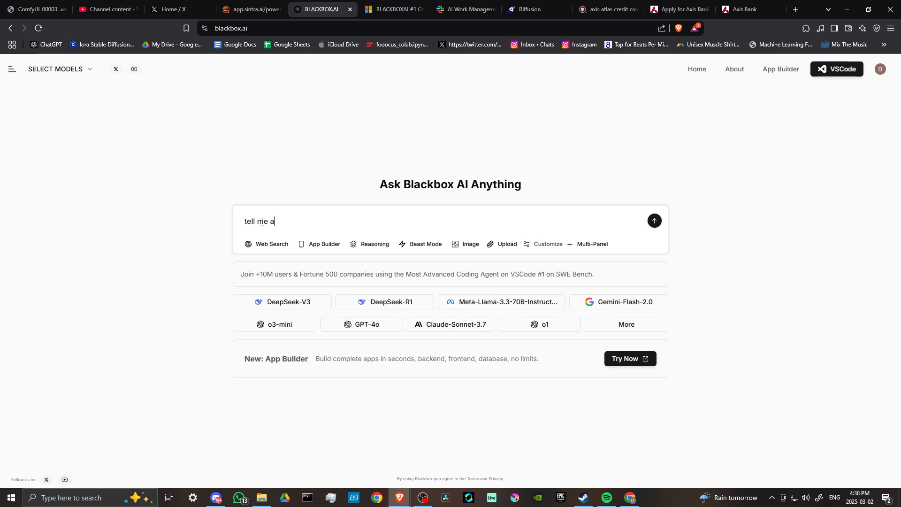
type("bout time trav")
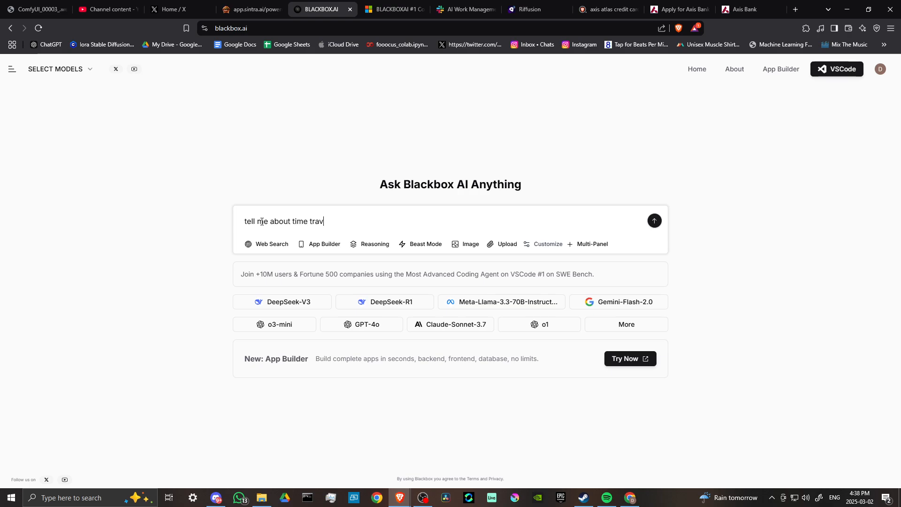
left_click(655, 220)
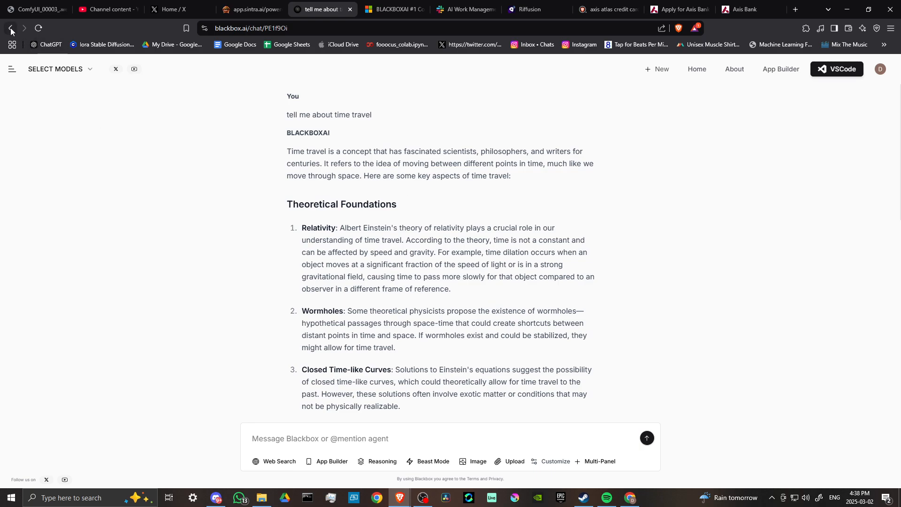
Step: Go back from the time-travel chat to the blackbox.ai home page
left_click(10, 28)
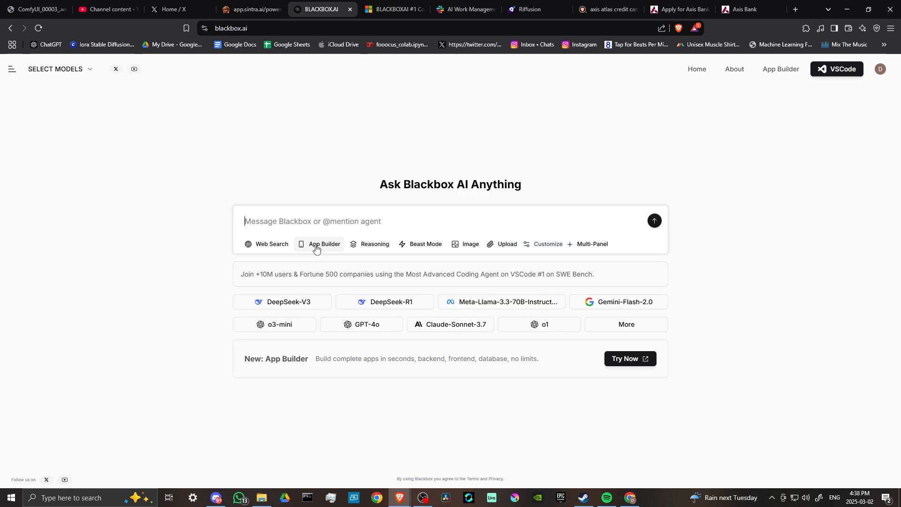
mouse_move(315, 247)
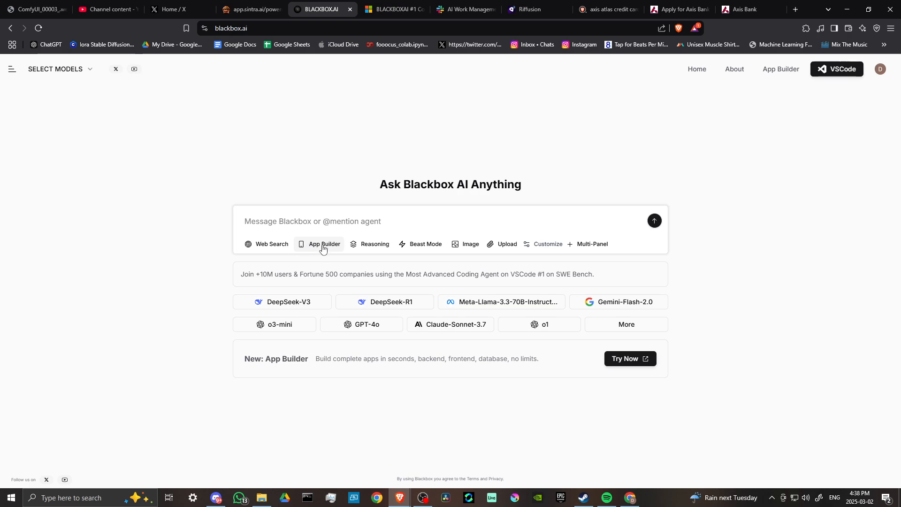
Step: Browse the App Builder gallery through its web, desktop, API and database template categories
left_click(319, 245)
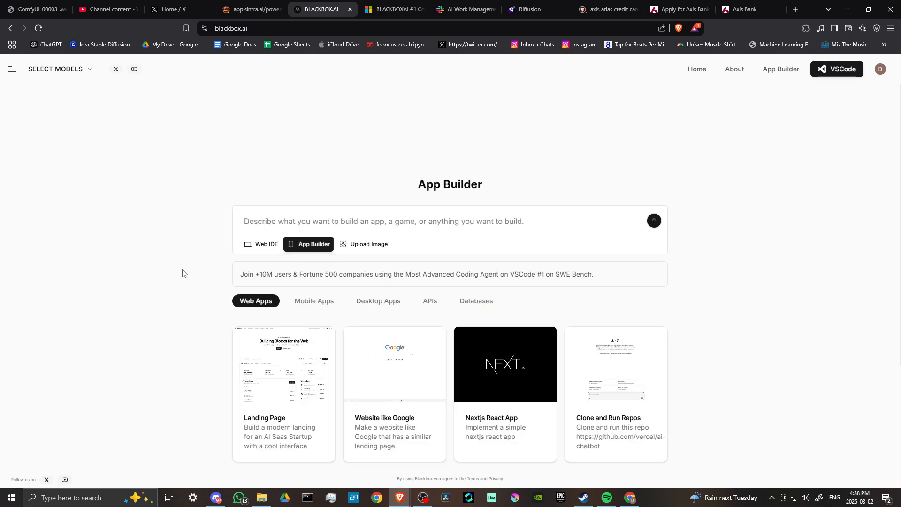
scroll("down", 3)
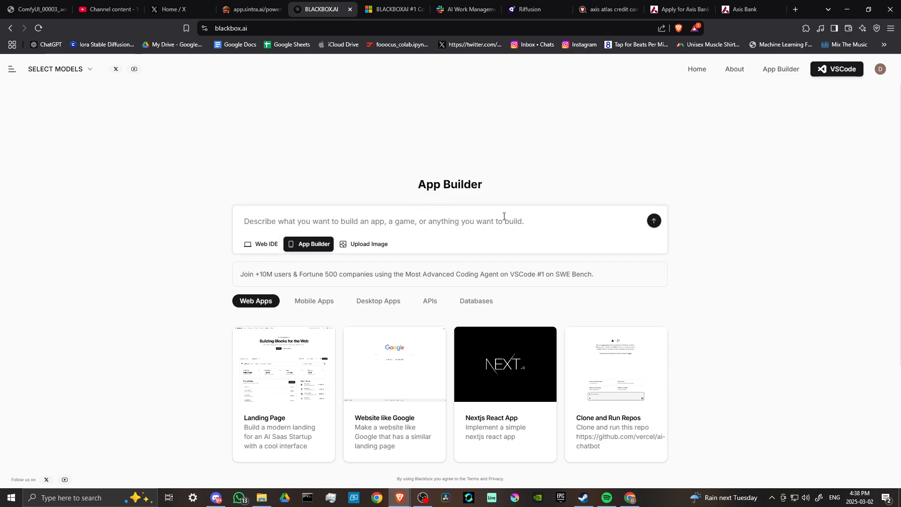
mouse_move(358, 224)
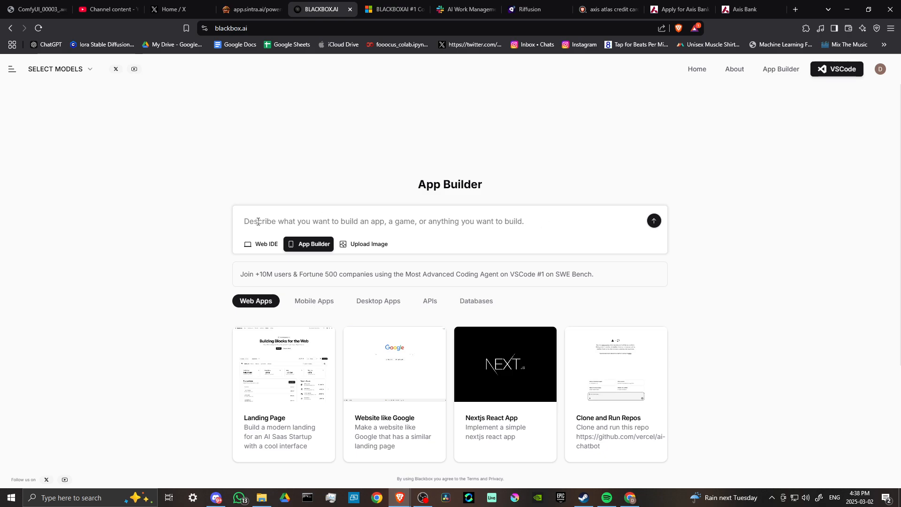
scroll("down", 3)
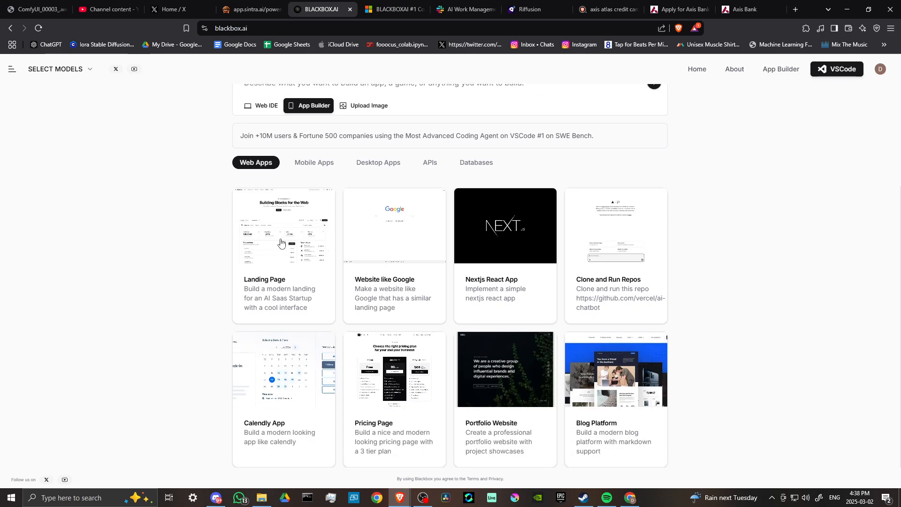
mouse_move(291, 371)
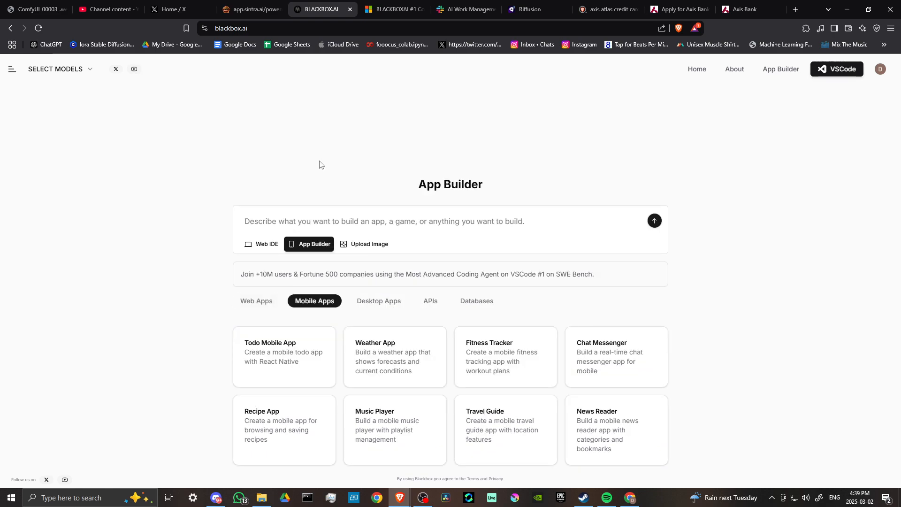
left_click(378, 301)
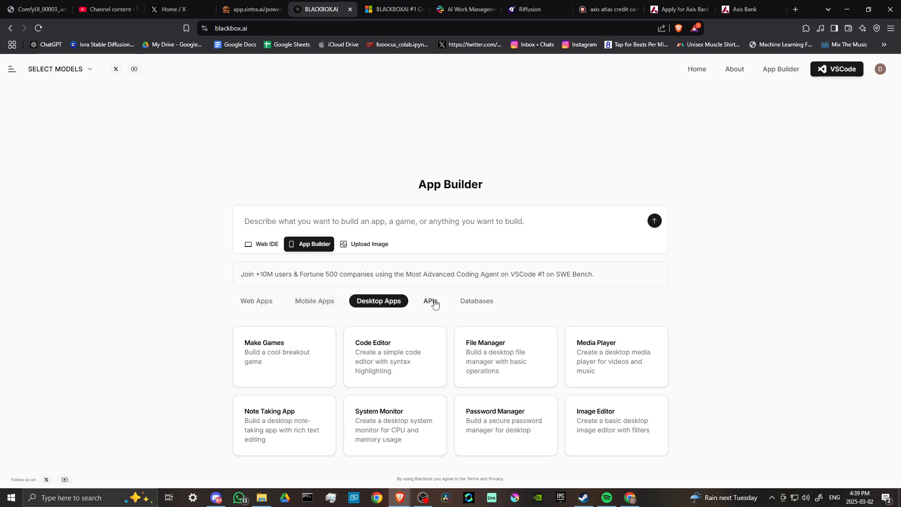
left_click(430, 301)
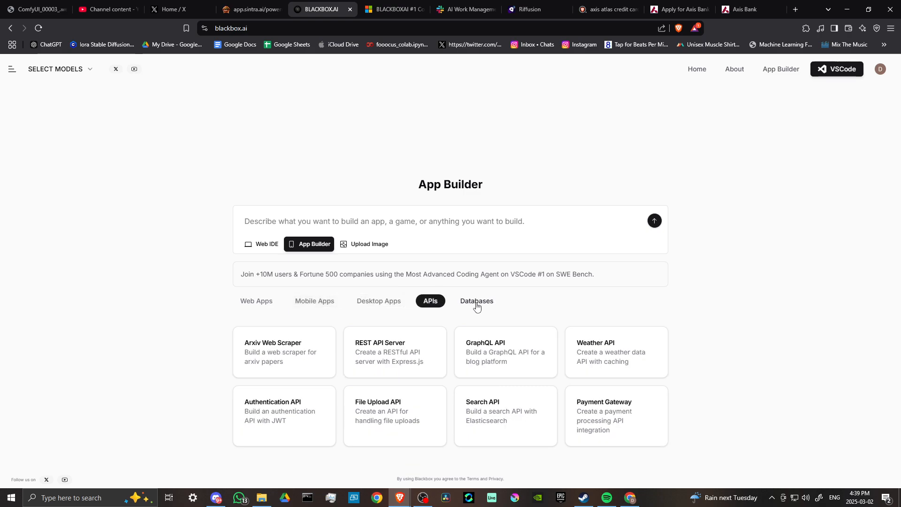
left_click(256, 301)
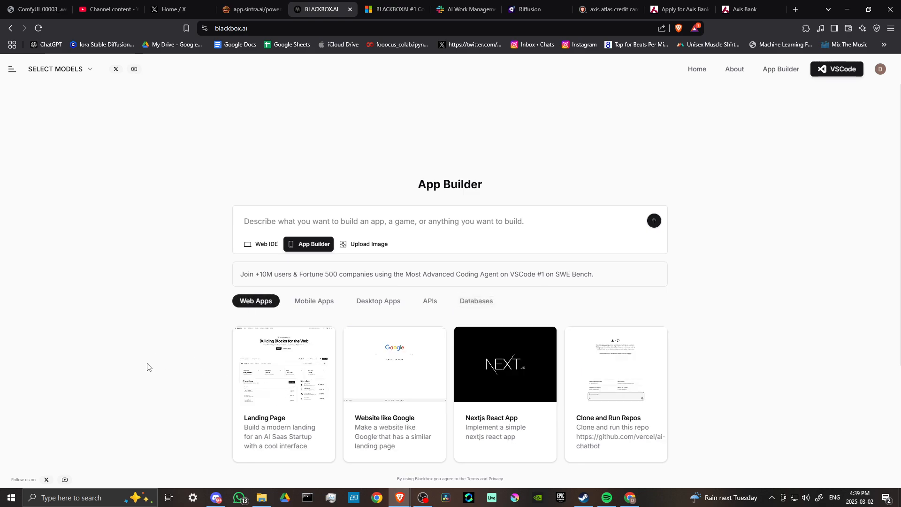
Step: Send the professional portfolio website request, landing on a subscription checkout page
scroll("down", 3)
type("Create a professional portfolio website with project showcases")
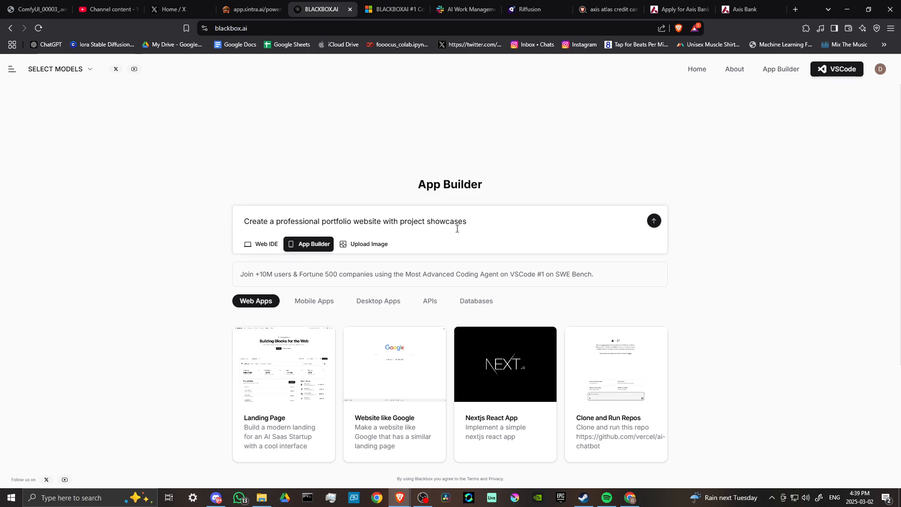
mouse_move(496, 218)
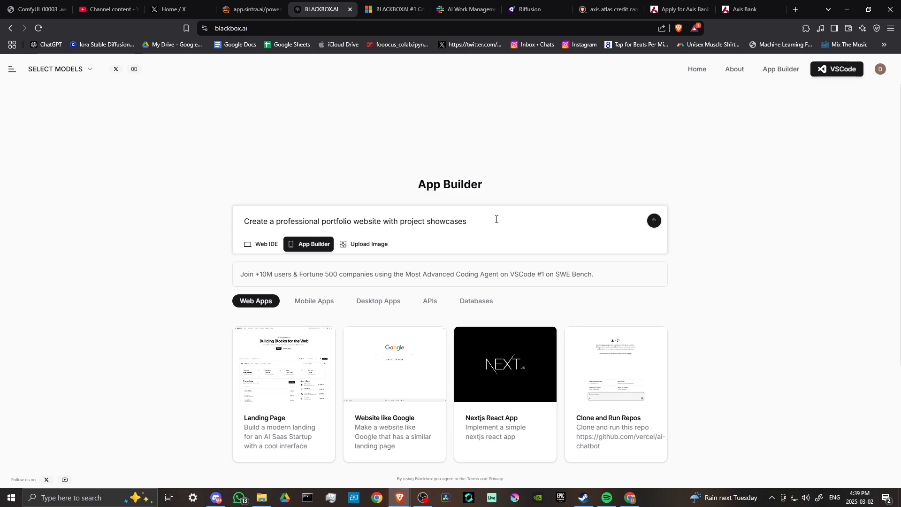
mouse_move(654, 221)
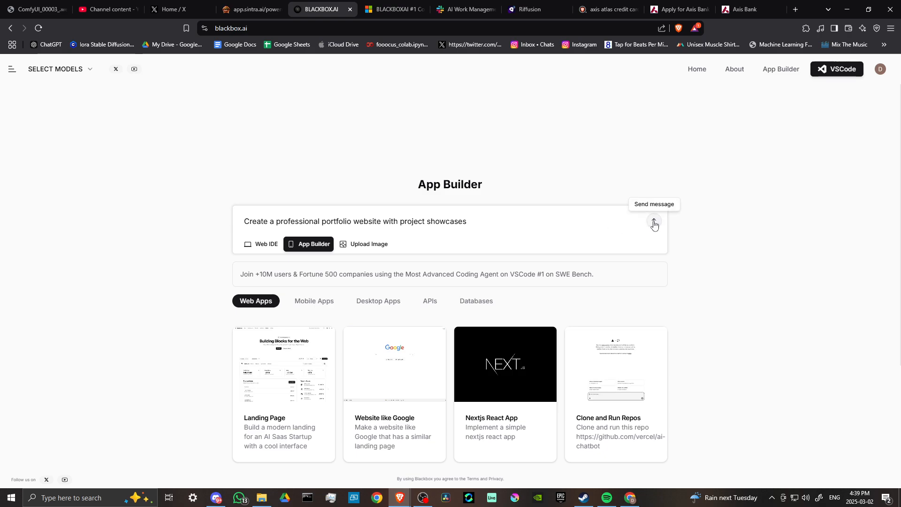
left_click(654, 223)
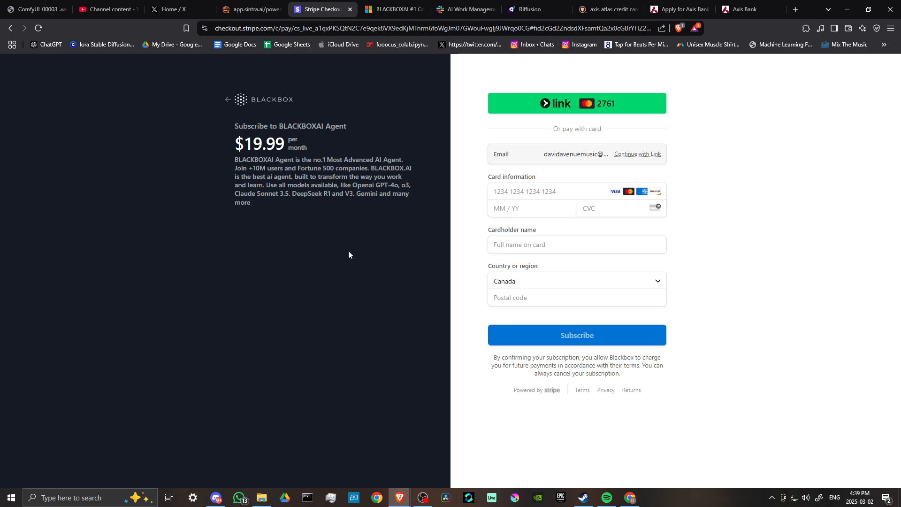
mouse_move(228, 100)
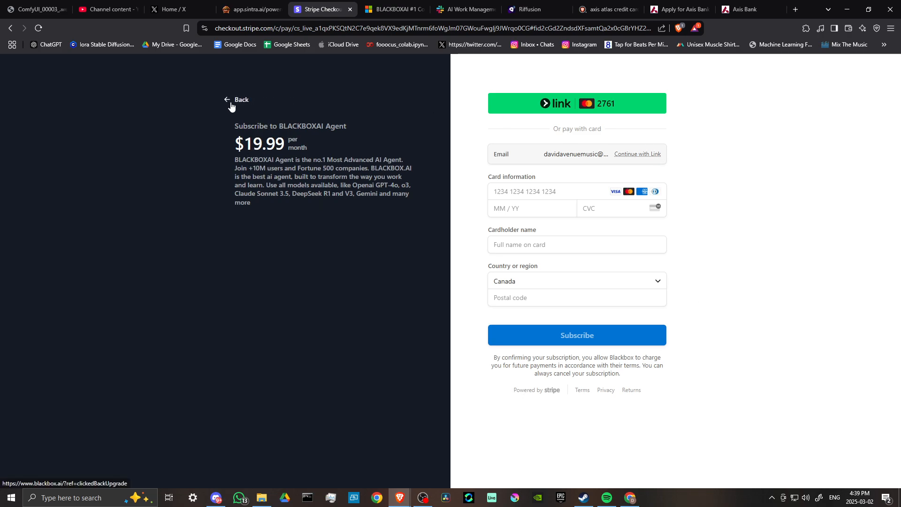
Step: Back out of the $19.99/month BLACKBOXAI Agent checkout to the Blackbox home page
left_click(239, 100)
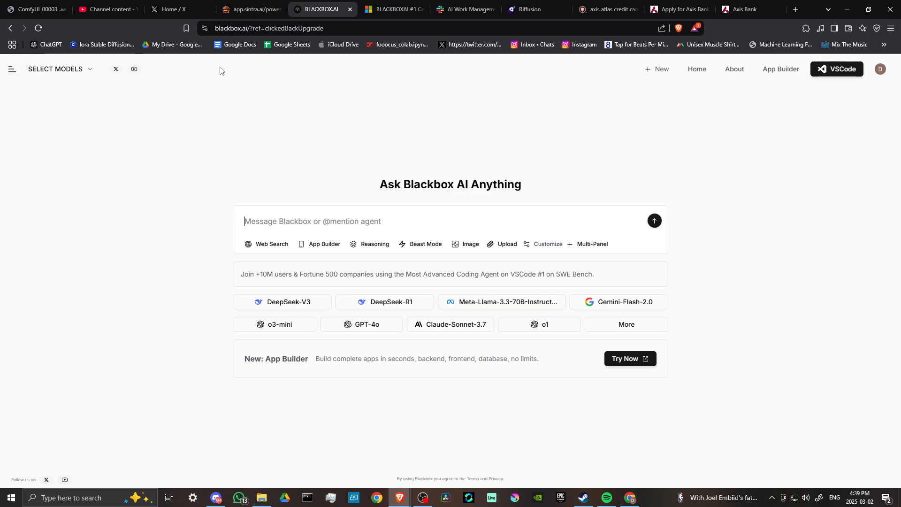
mouse_move(197, 228)
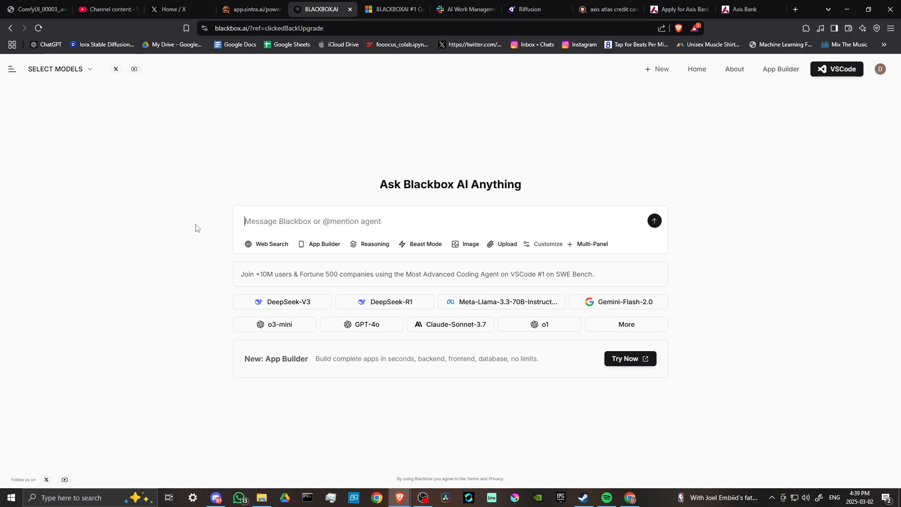
mouse_move(216, 297)
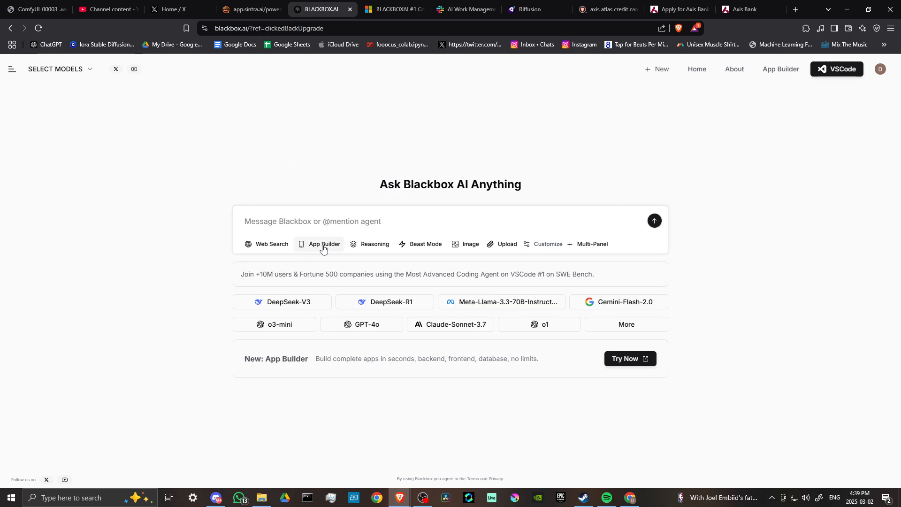
mouse_move(311, 256)
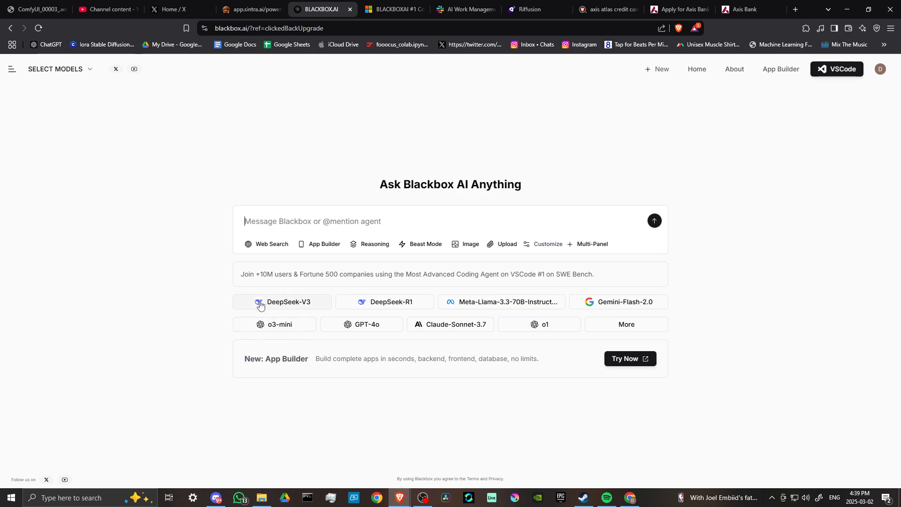
mouse_move(528, 309)
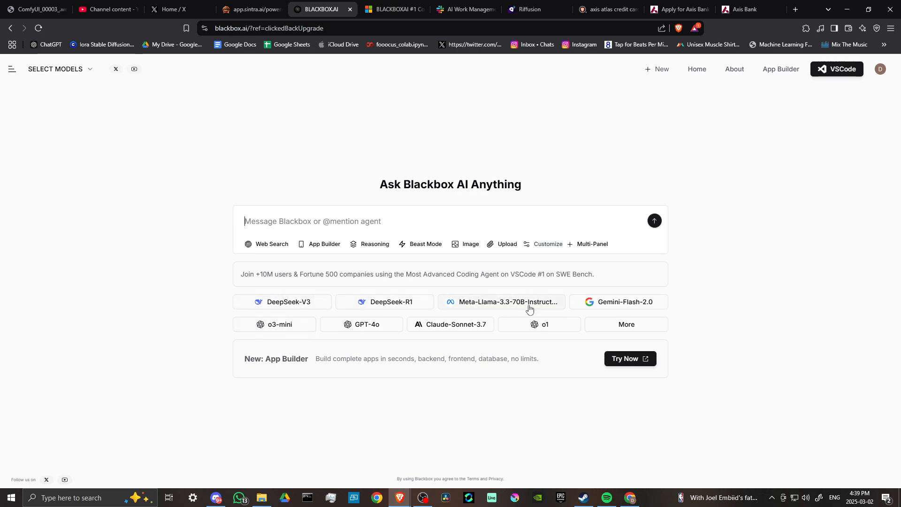
mouse_move(279, 303)
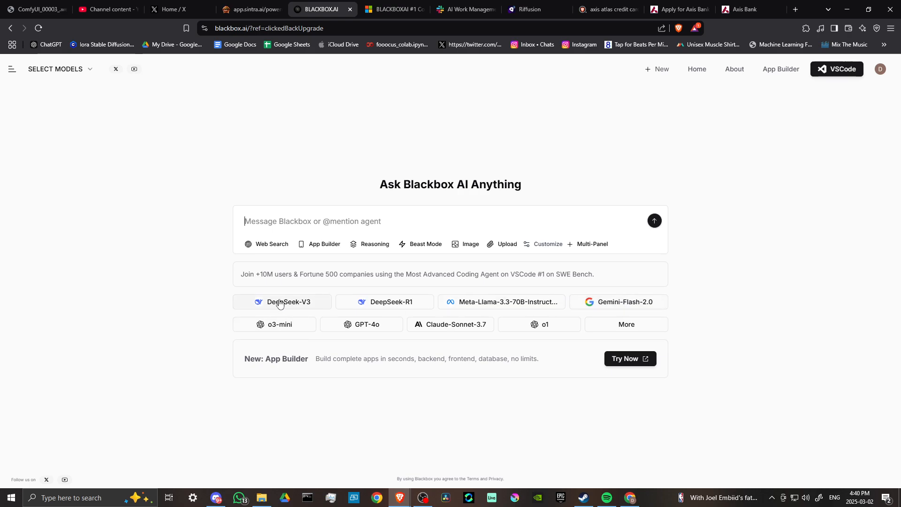
mouse_move(363, 327)
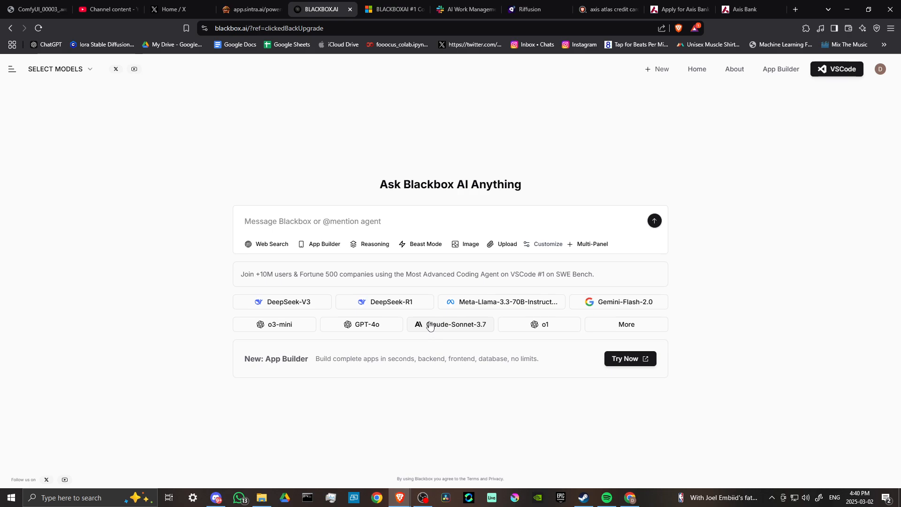
mouse_move(281, 324)
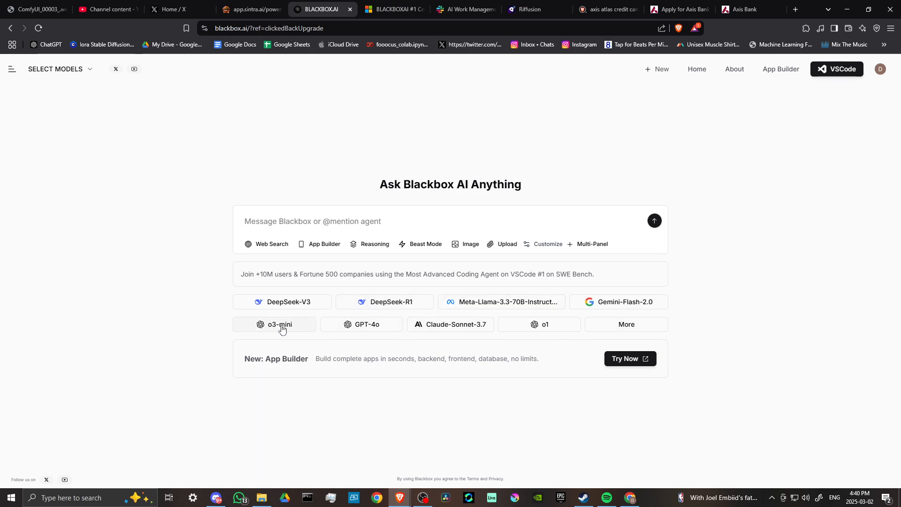
mouse_move(197, 313)
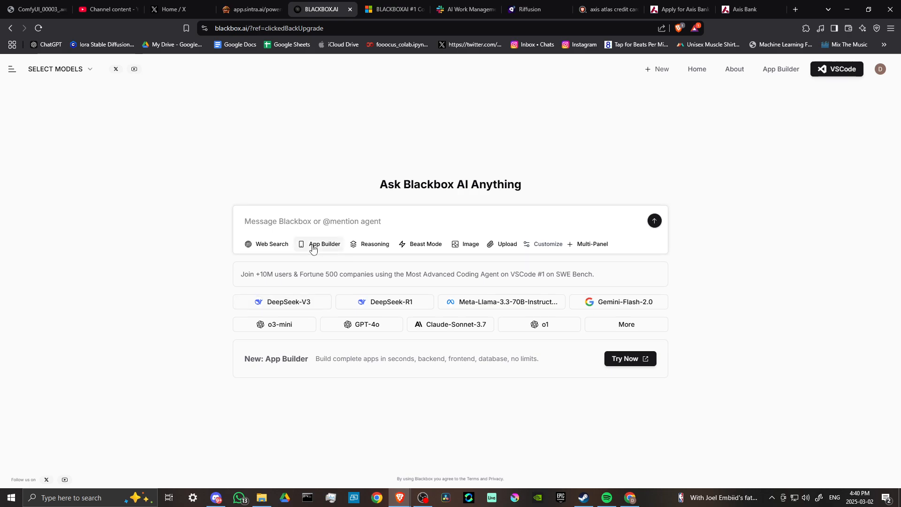
left_click(312, 221)
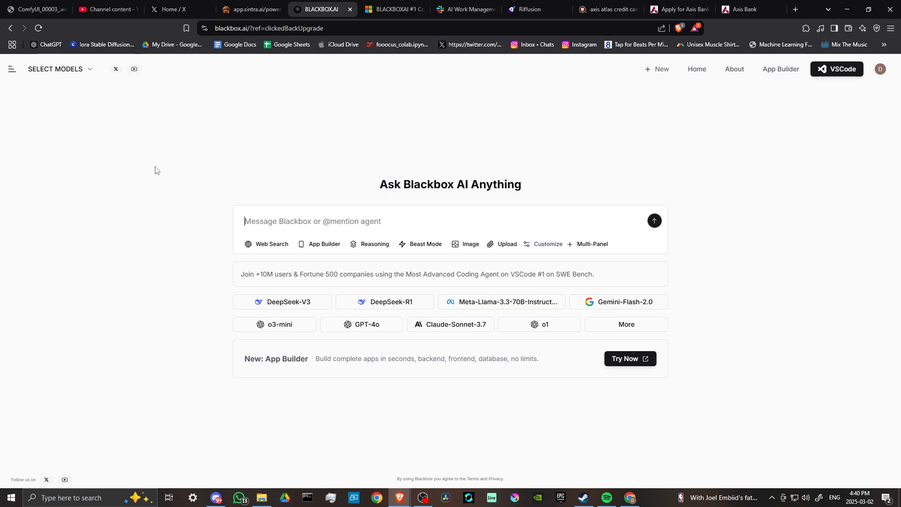
mouse_move(872, 198)
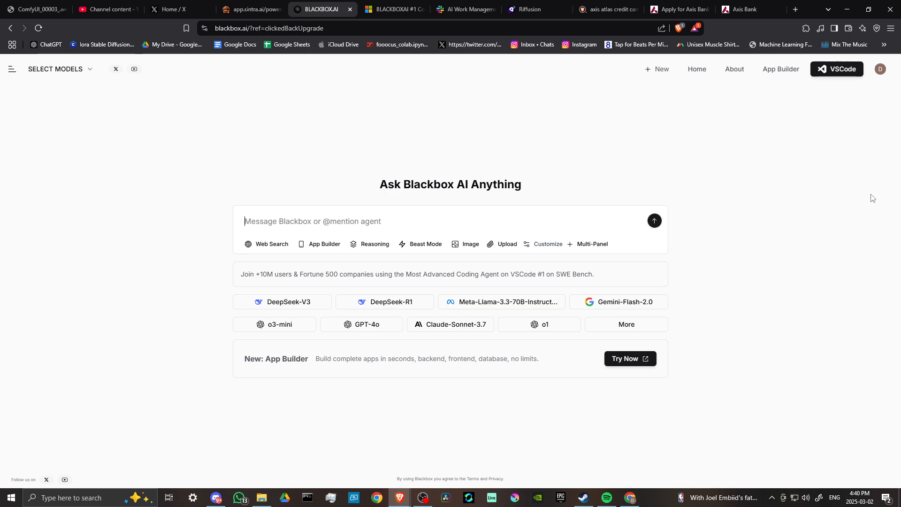